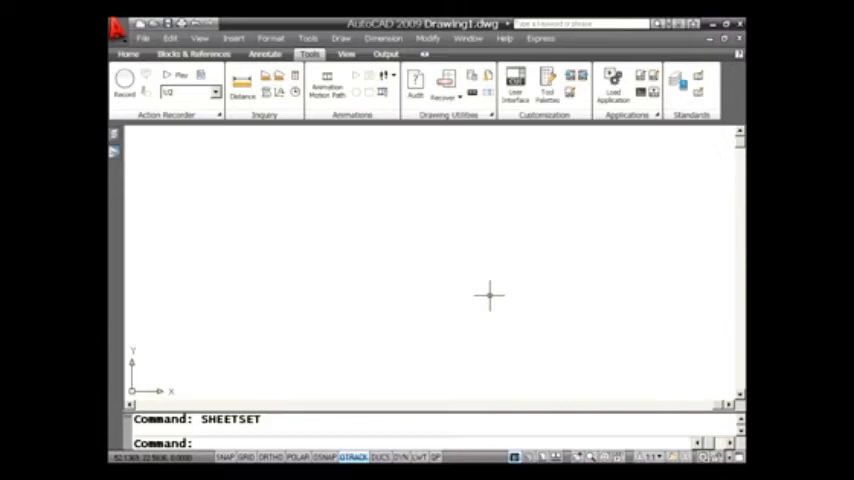
pyautogui.moveTo(590, 342)
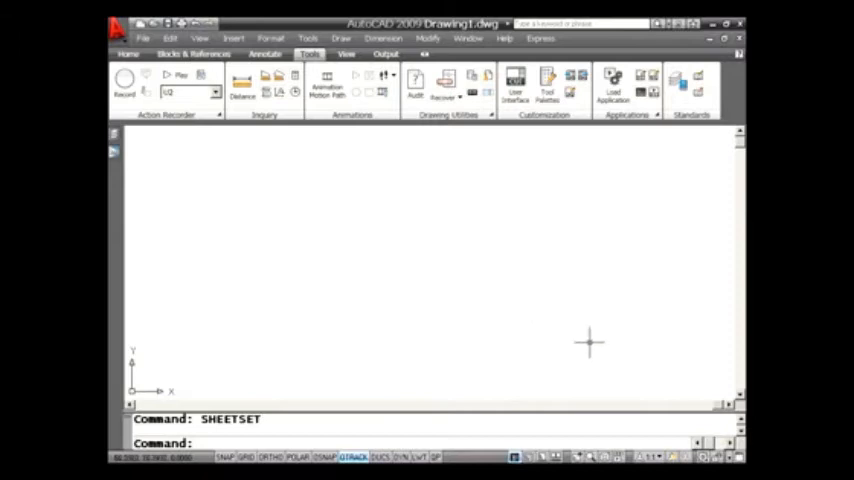
pyautogui.moveTo(516, 300)
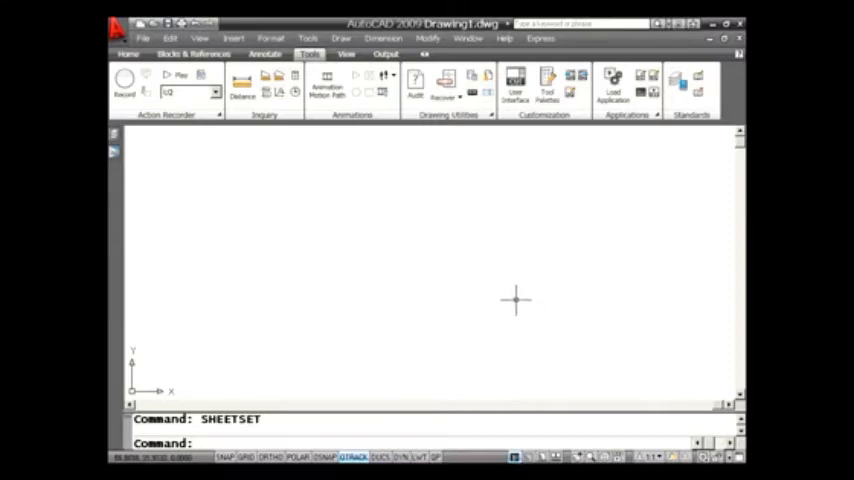
pyautogui.moveTo(260, 136)
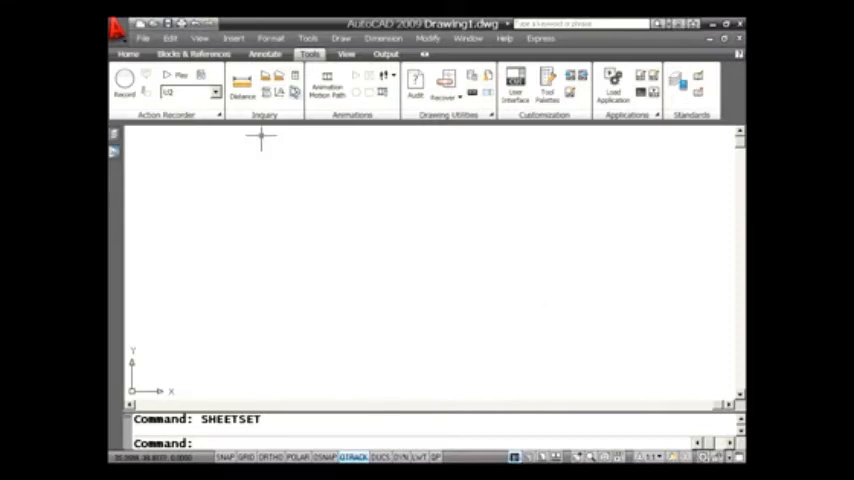
pyautogui.moveTo(400, 140)
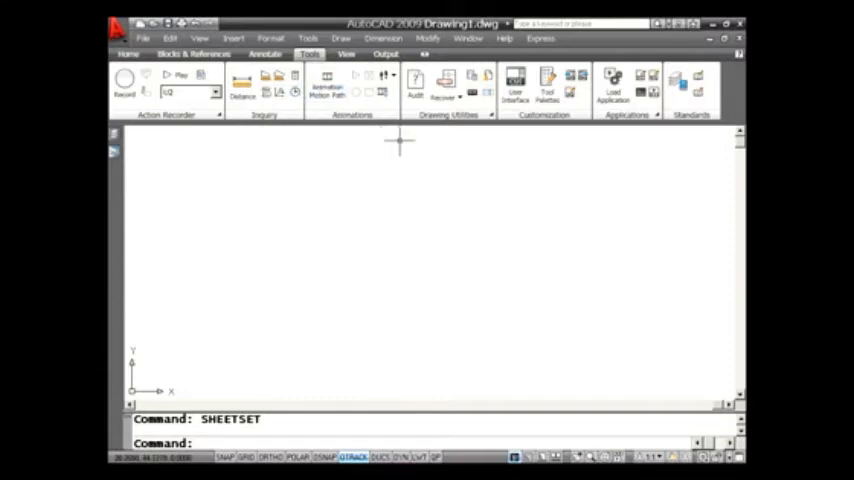
pyautogui.moveTo(422, 172)
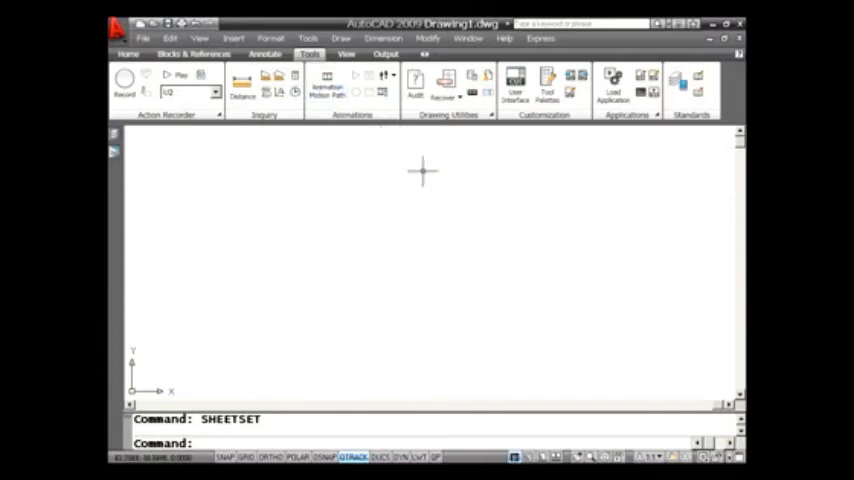
pyautogui.moveTo(600, 312)
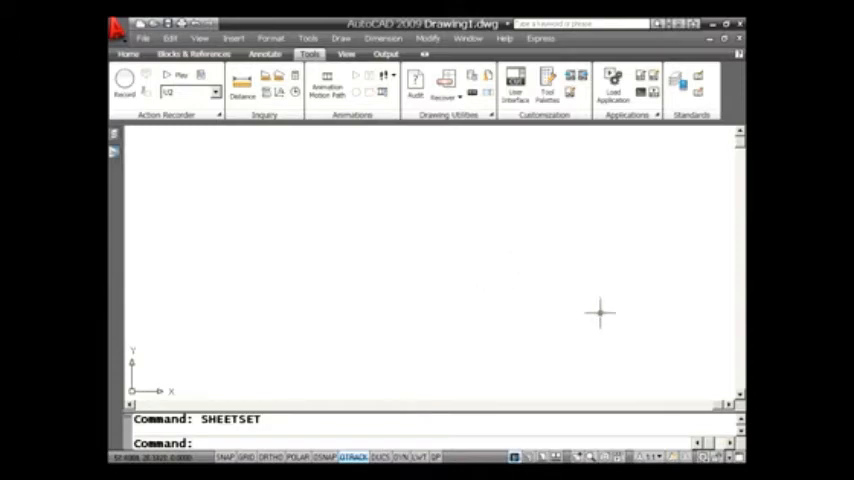
pyautogui.moveTo(682, 392)
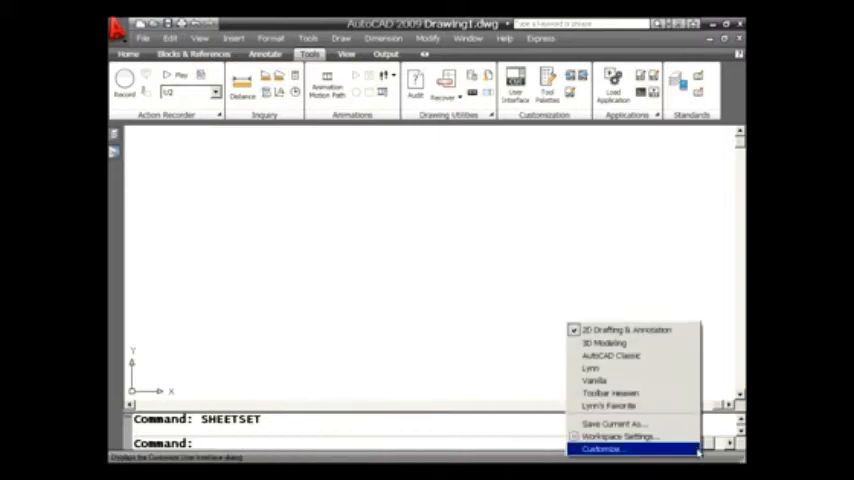
pyautogui.moveTo(624, 330)
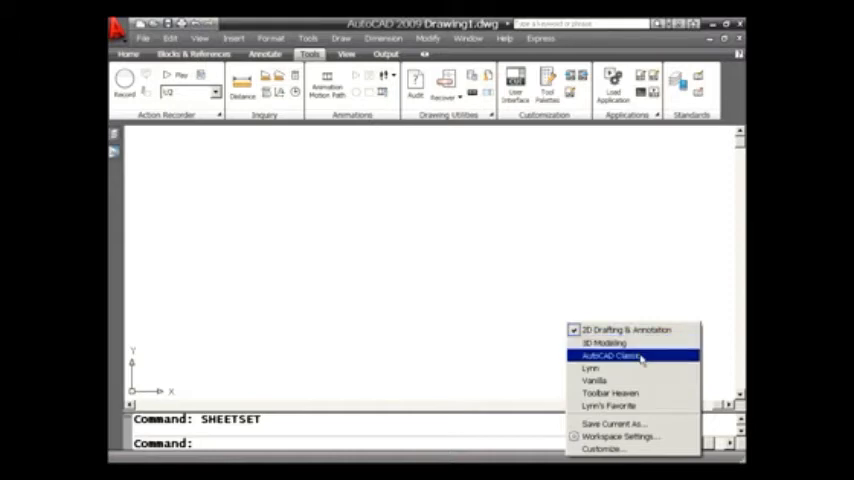
# Switch from the ribbon layout to the AutoCAD Classic workspace via the status bar.
pyautogui.click(608, 356)
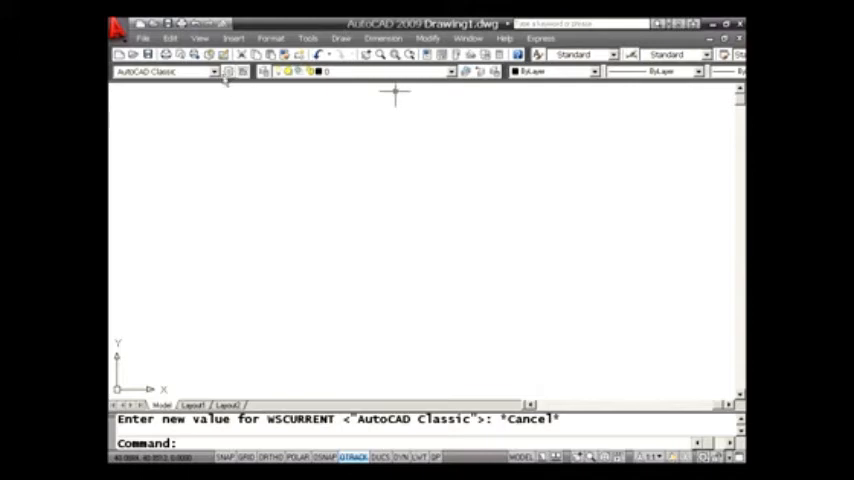
pyautogui.moveTo(224, 84)
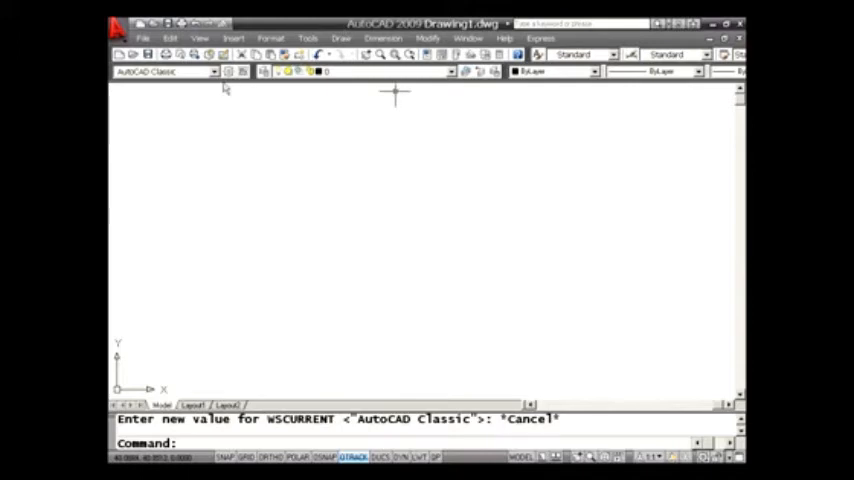
pyautogui.moveTo(218, 84)
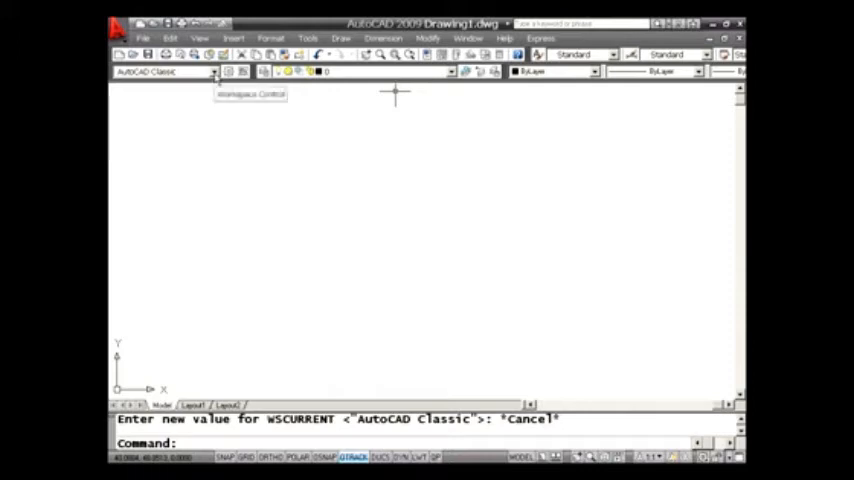
# Select Toolbar Heaven from the Workspace Control dropdown, filling the screen with toolbars.
pyautogui.click(212, 72)
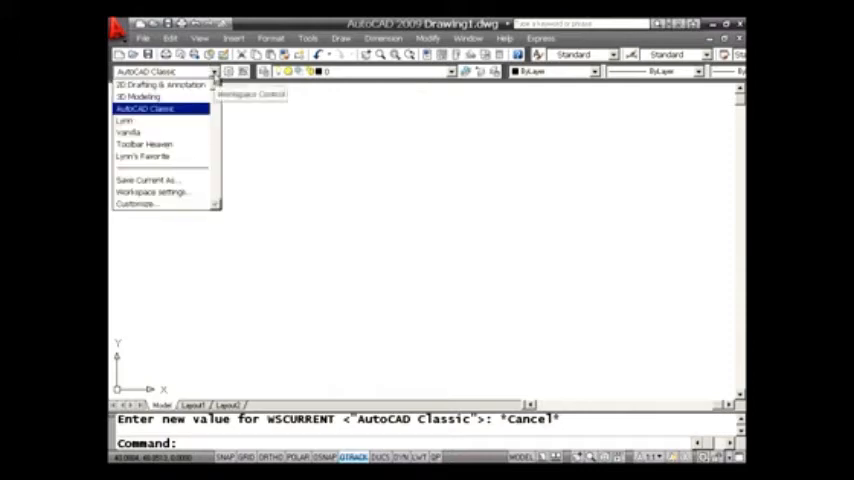
pyautogui.moveTo(160, 144)
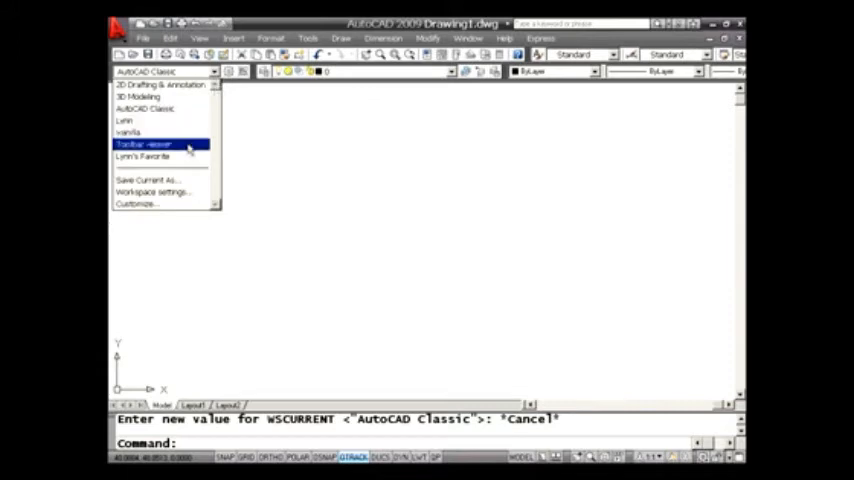
pyautogui.moveTo(190, 144)
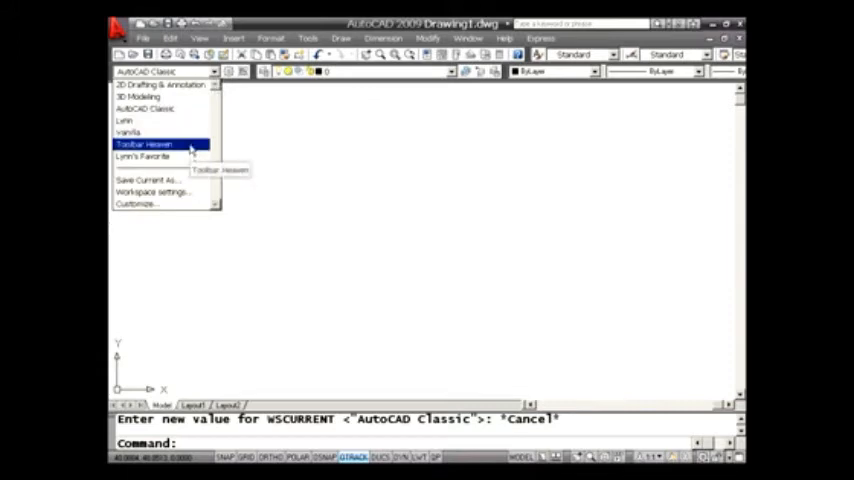
pyautogui.click(144, 144)
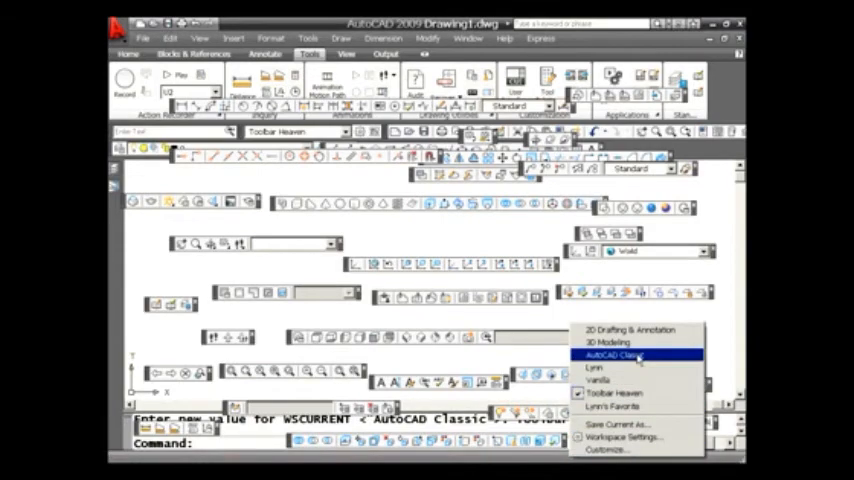
# Select AutoCAD Classic from the status bar workspace menu to clear the toolbar clutter.
pyautogui.click(614, 356)
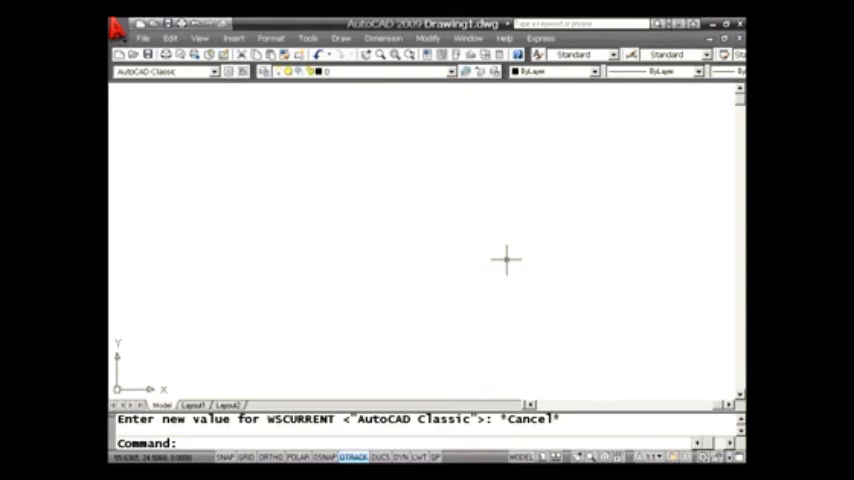
pyautogui.moveTo(236, 116)
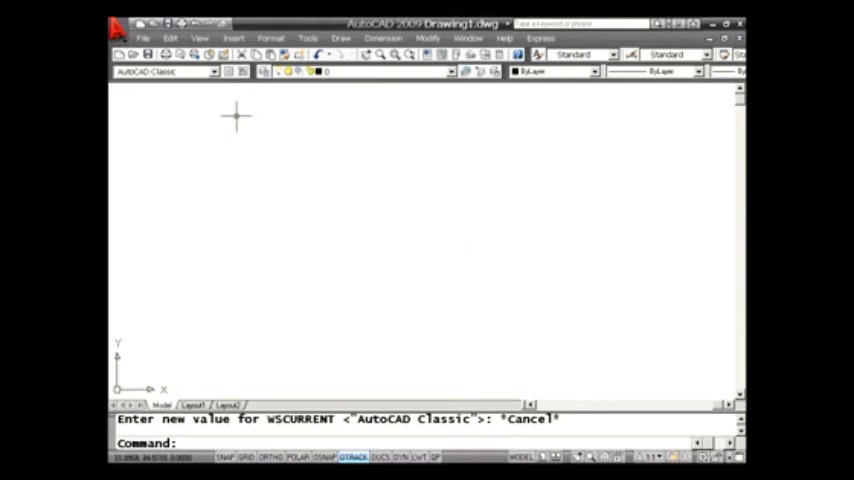
pyautogui.moveTo(212, 80)
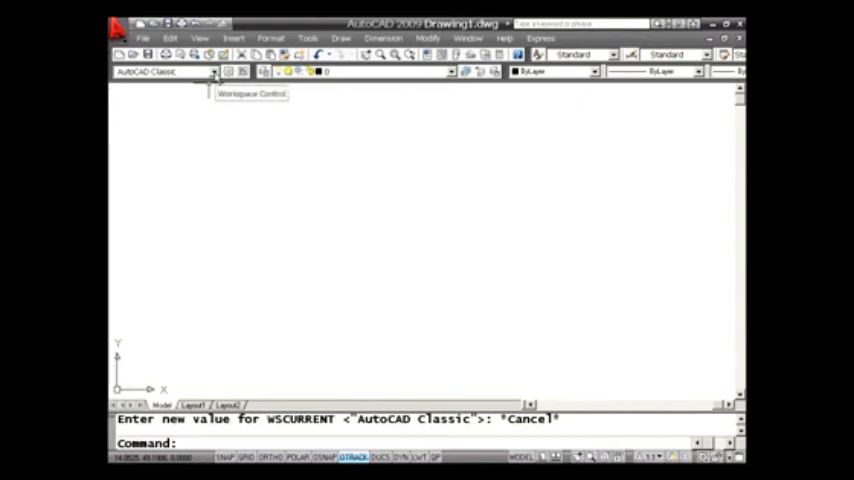
pyautogui.moveTo(378, 212)
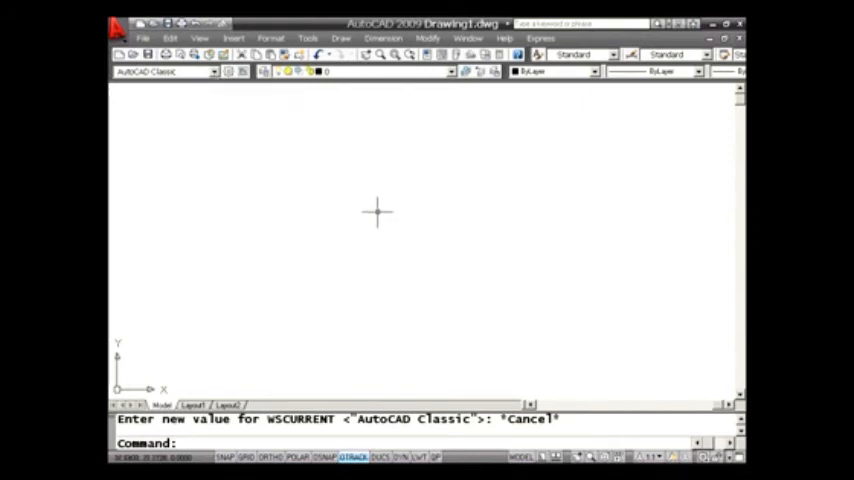
pyautogui.moveTo(218, 88)
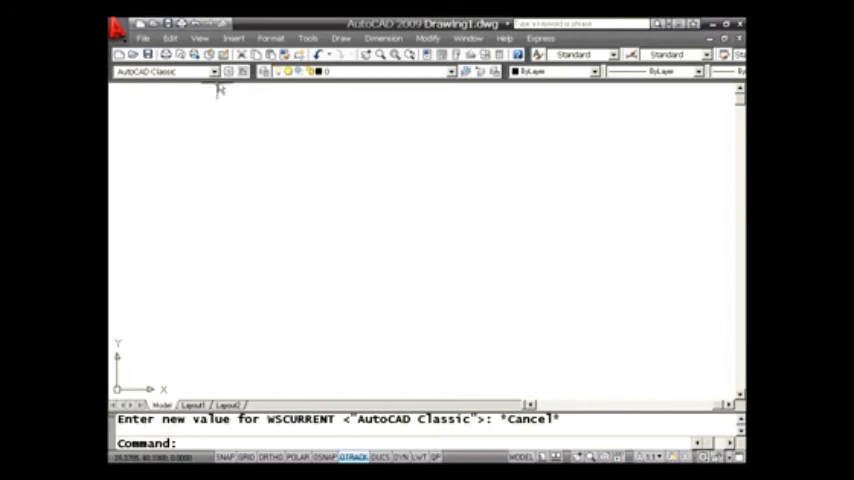
# Save the current layout as a new custom workspace through Save Current As and make it active.
pyautogui.click(210, 72)
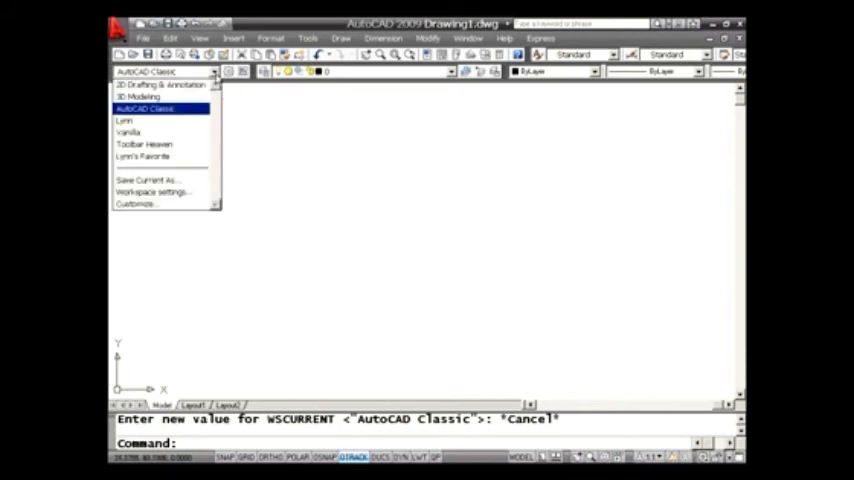
pyautogui.moveTo(148, 180)
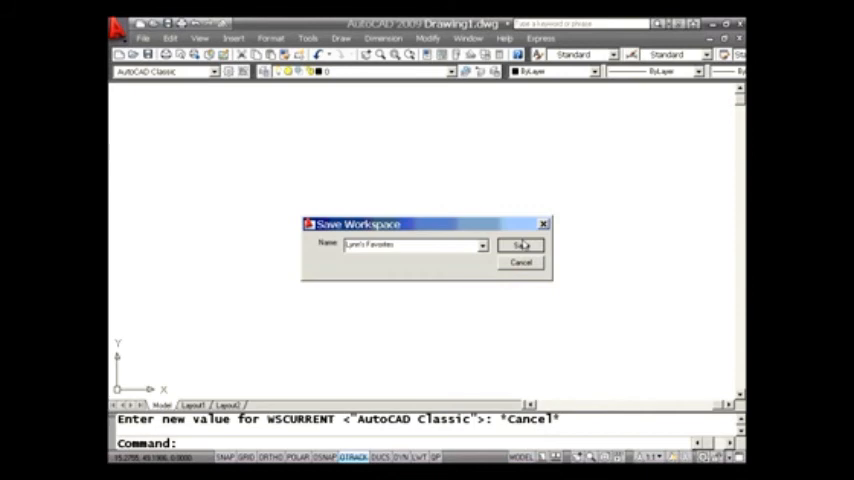
pyautogui.click(520, 244)
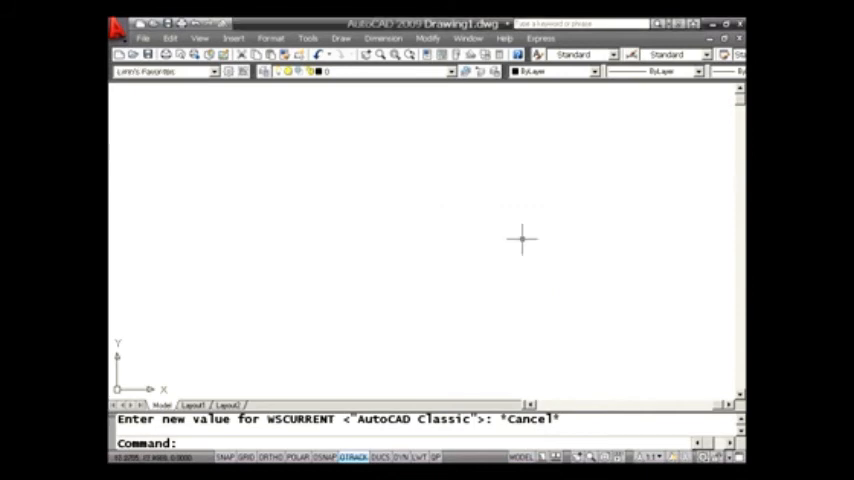